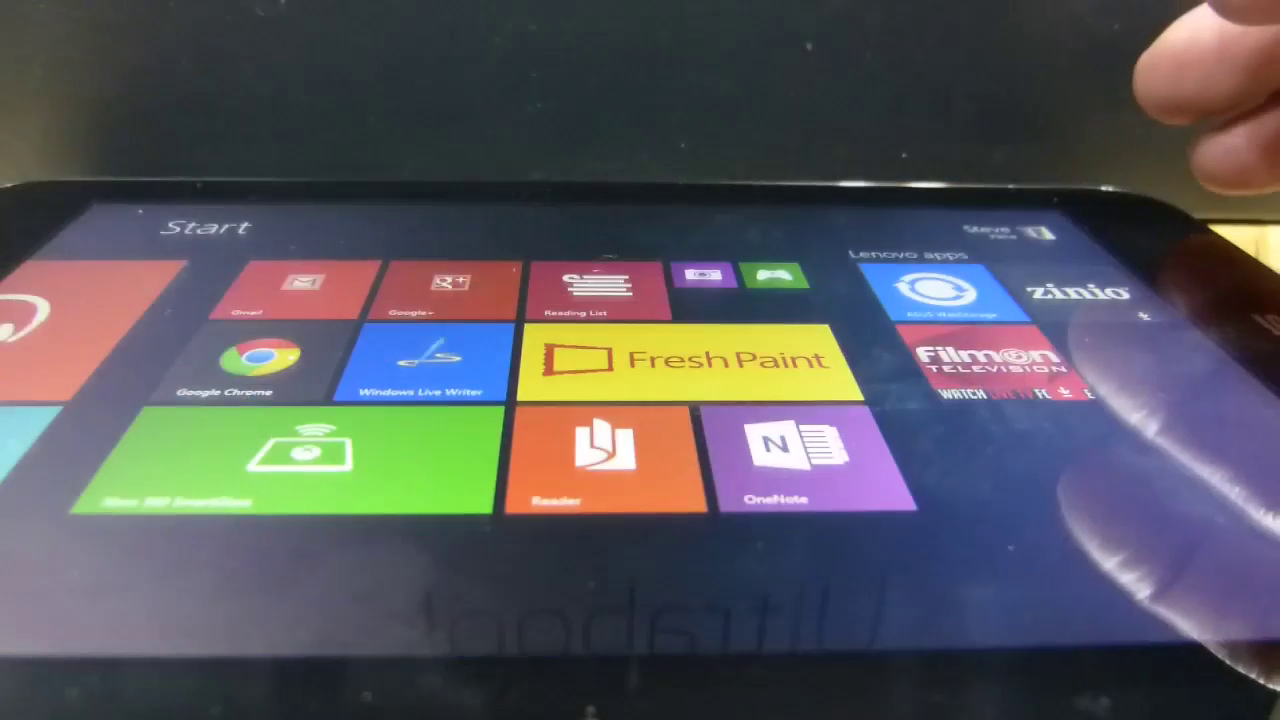
Launch the Reader app from the Start screen, showing the e-manual's contents
left_click(585, 460)
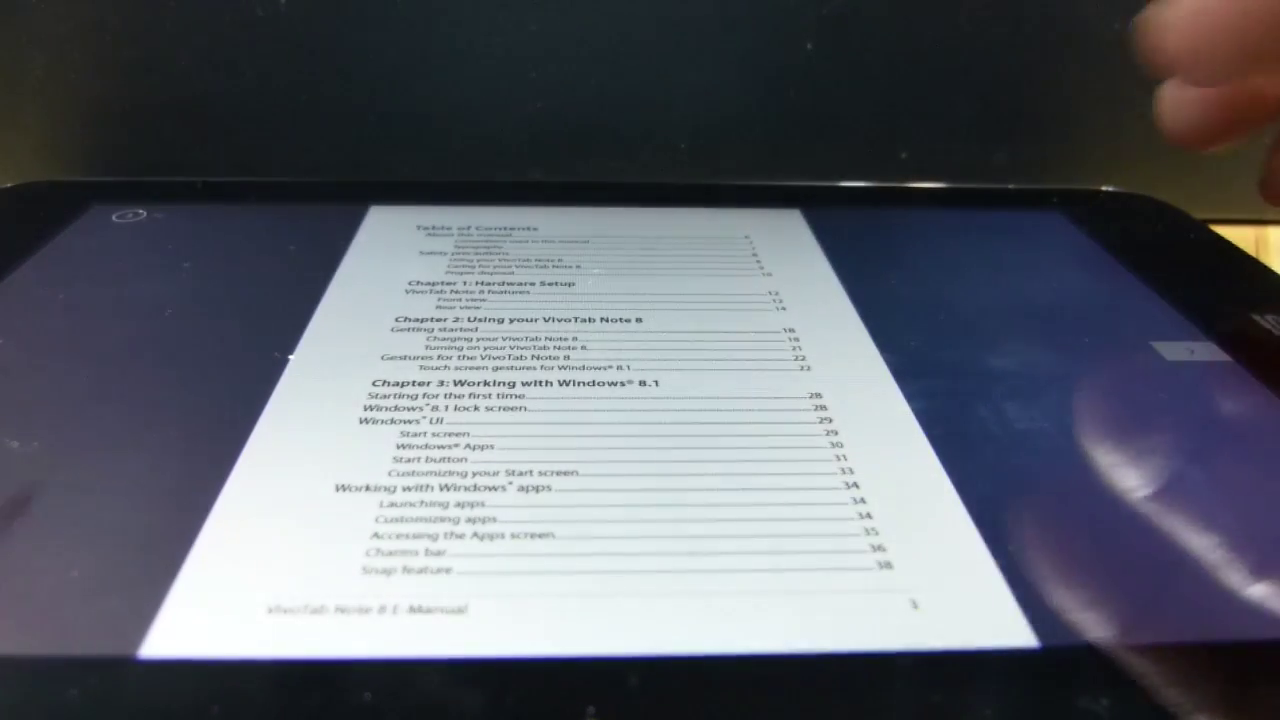
Scroll the table of contents to the page listing Chapter 4, Tips and FAQs, and Appendices
scroll("down", 3)
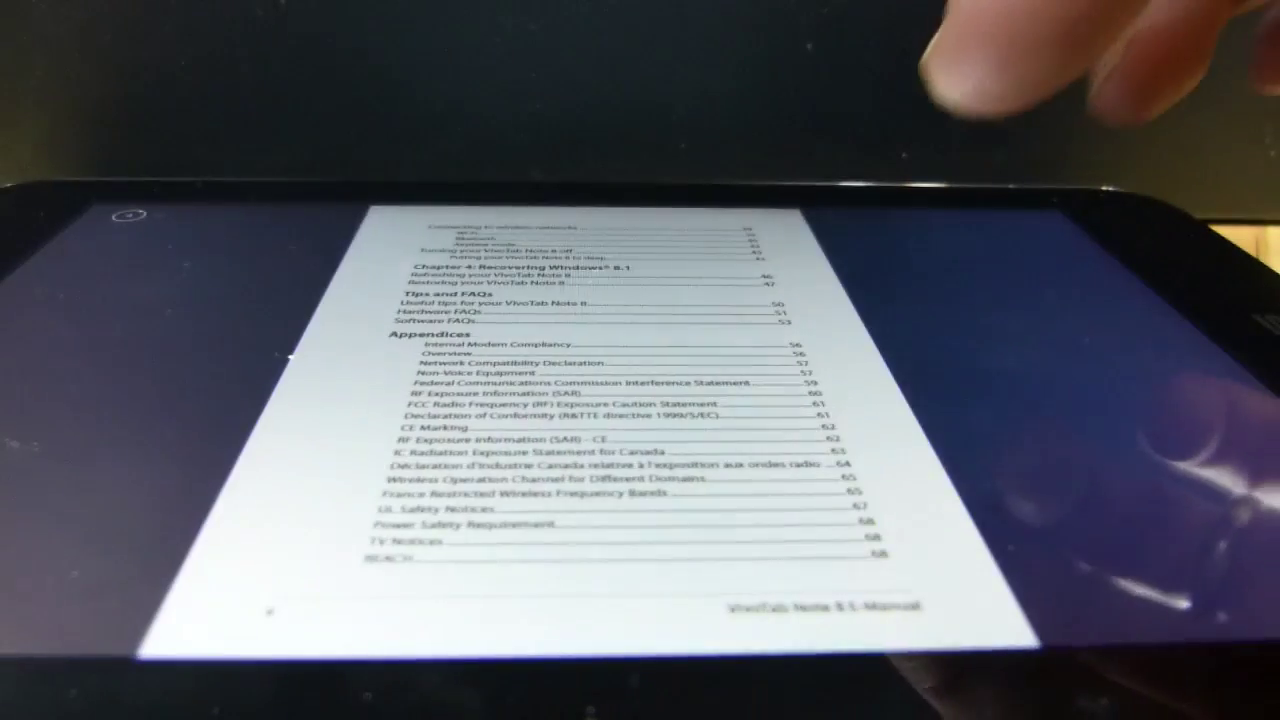